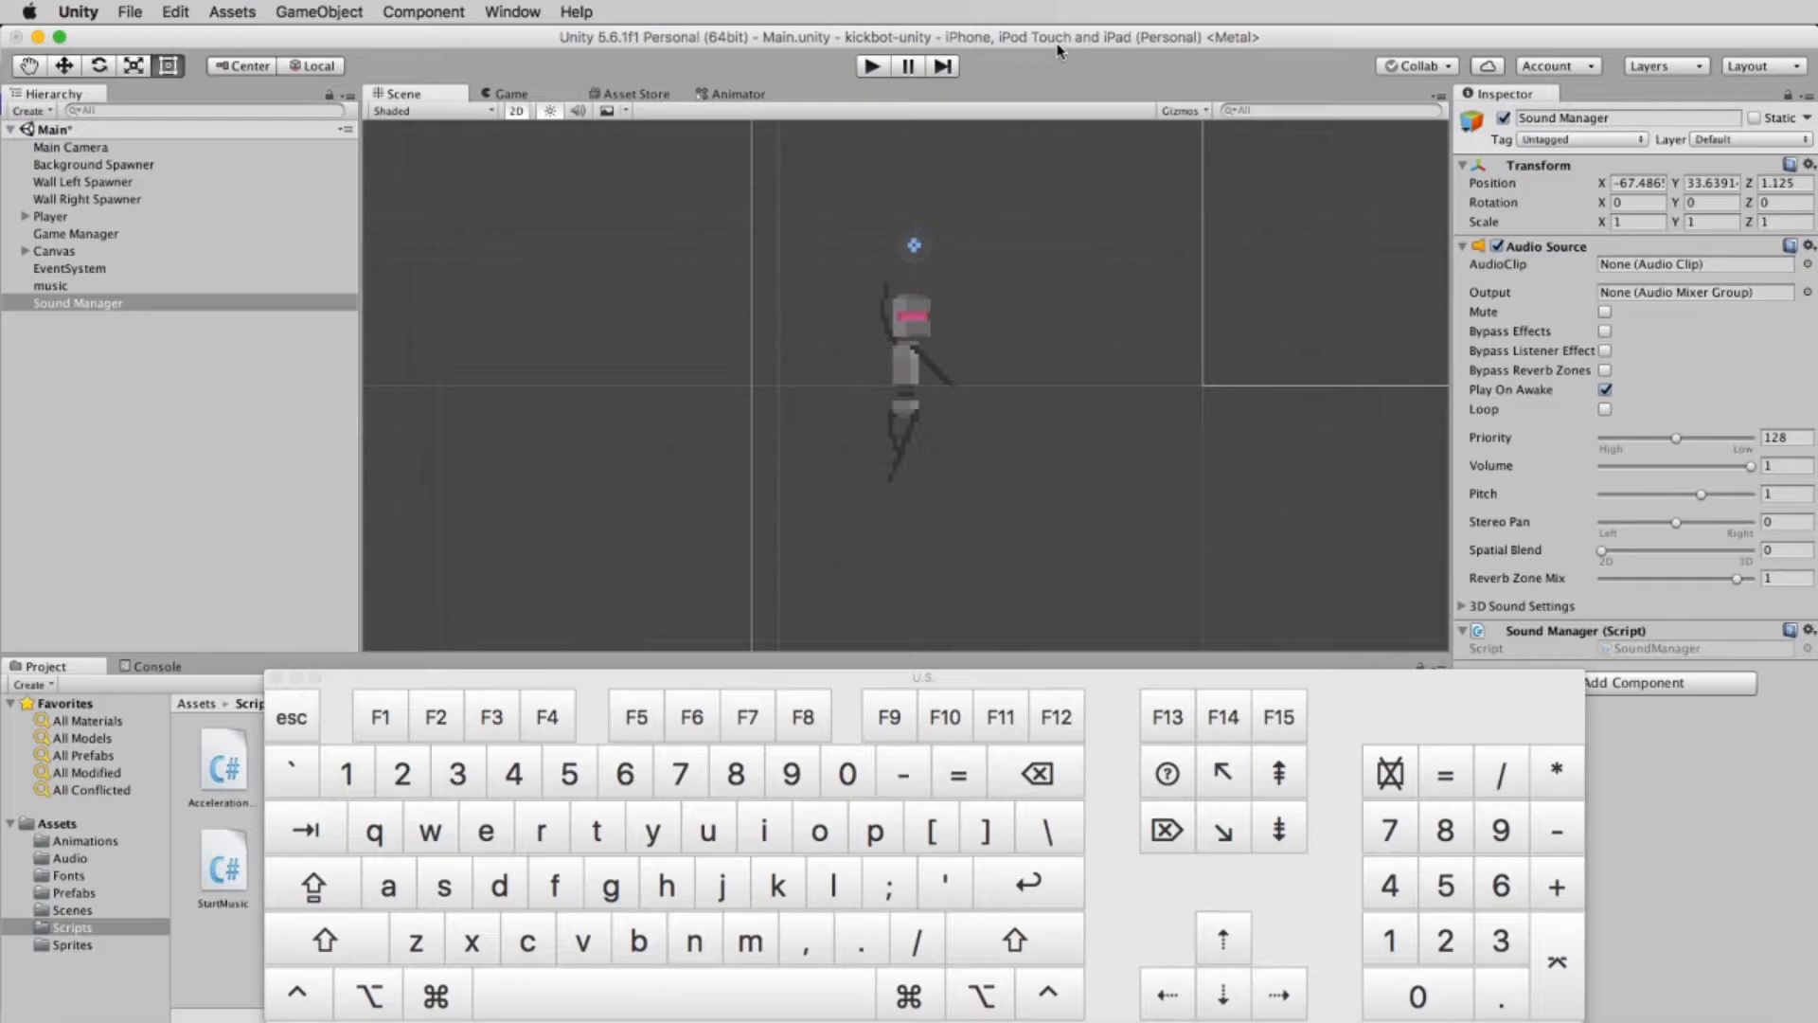
Step: Switch the editor from the Scene view to the Game view showing the Kickbot title screen
left_click(515, 93)
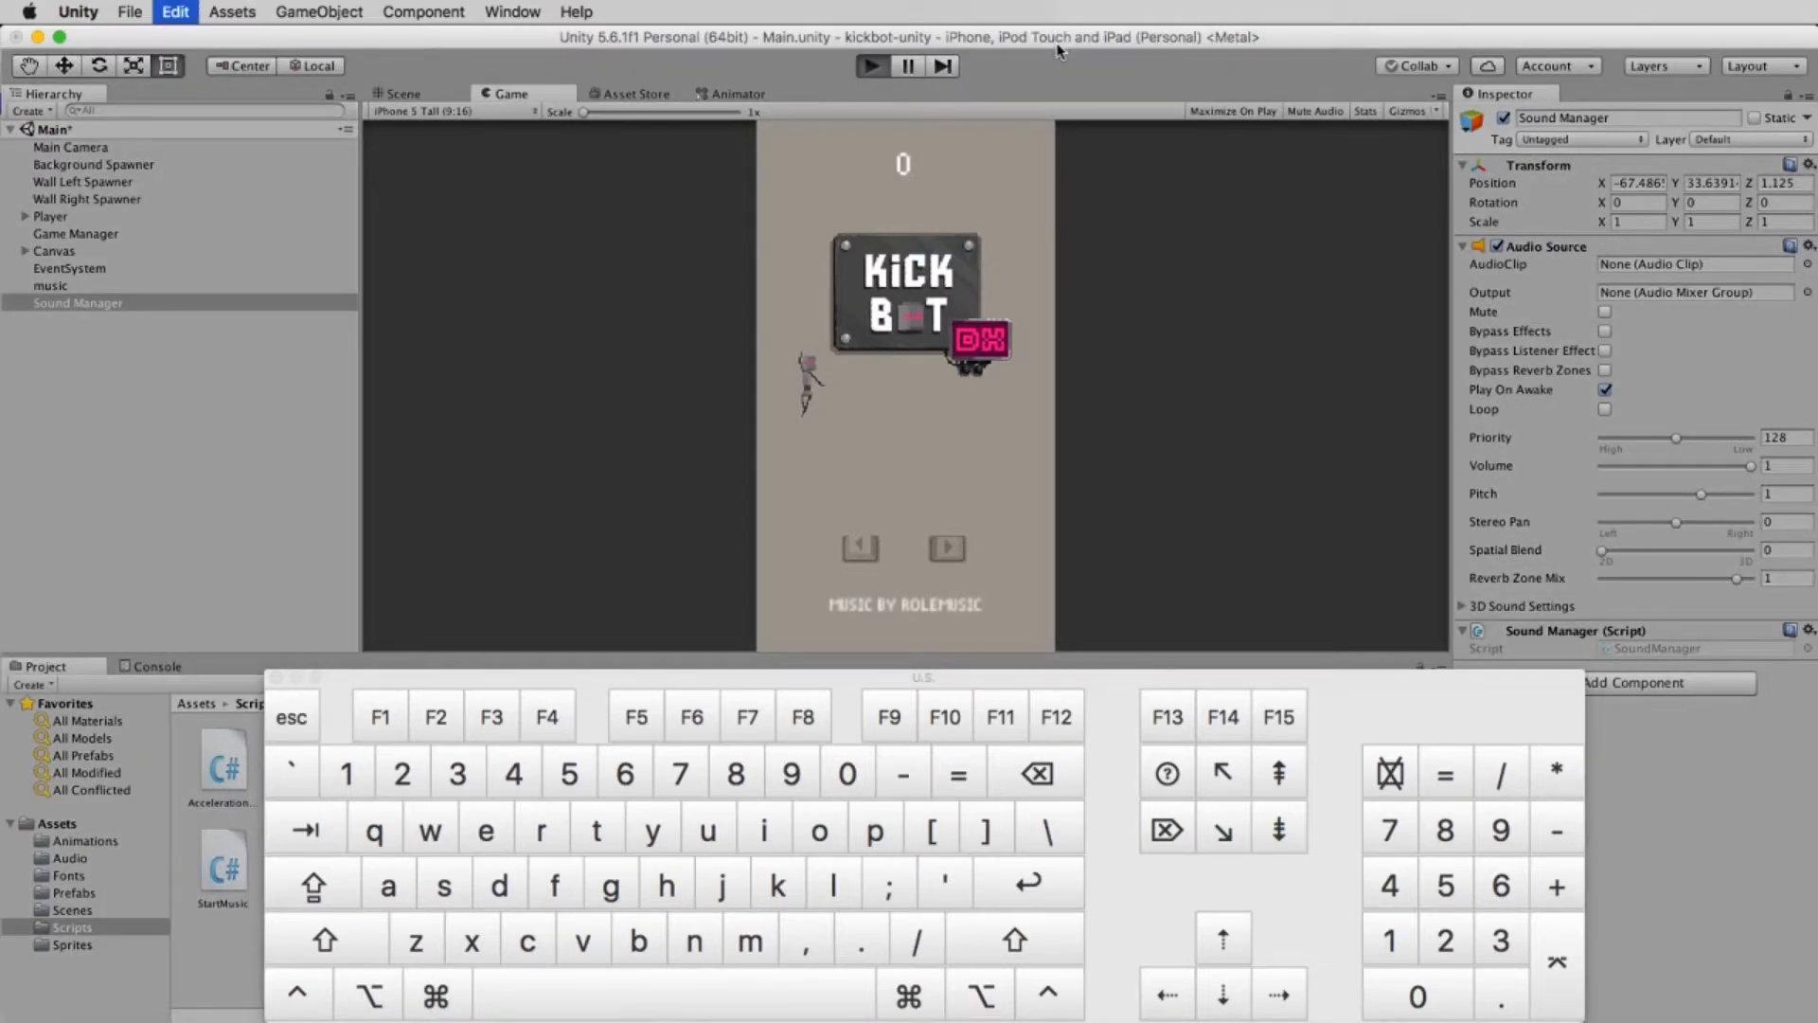
Step: Start Kickbot in play mode from the toolbar Play button
left_click(869, 66)
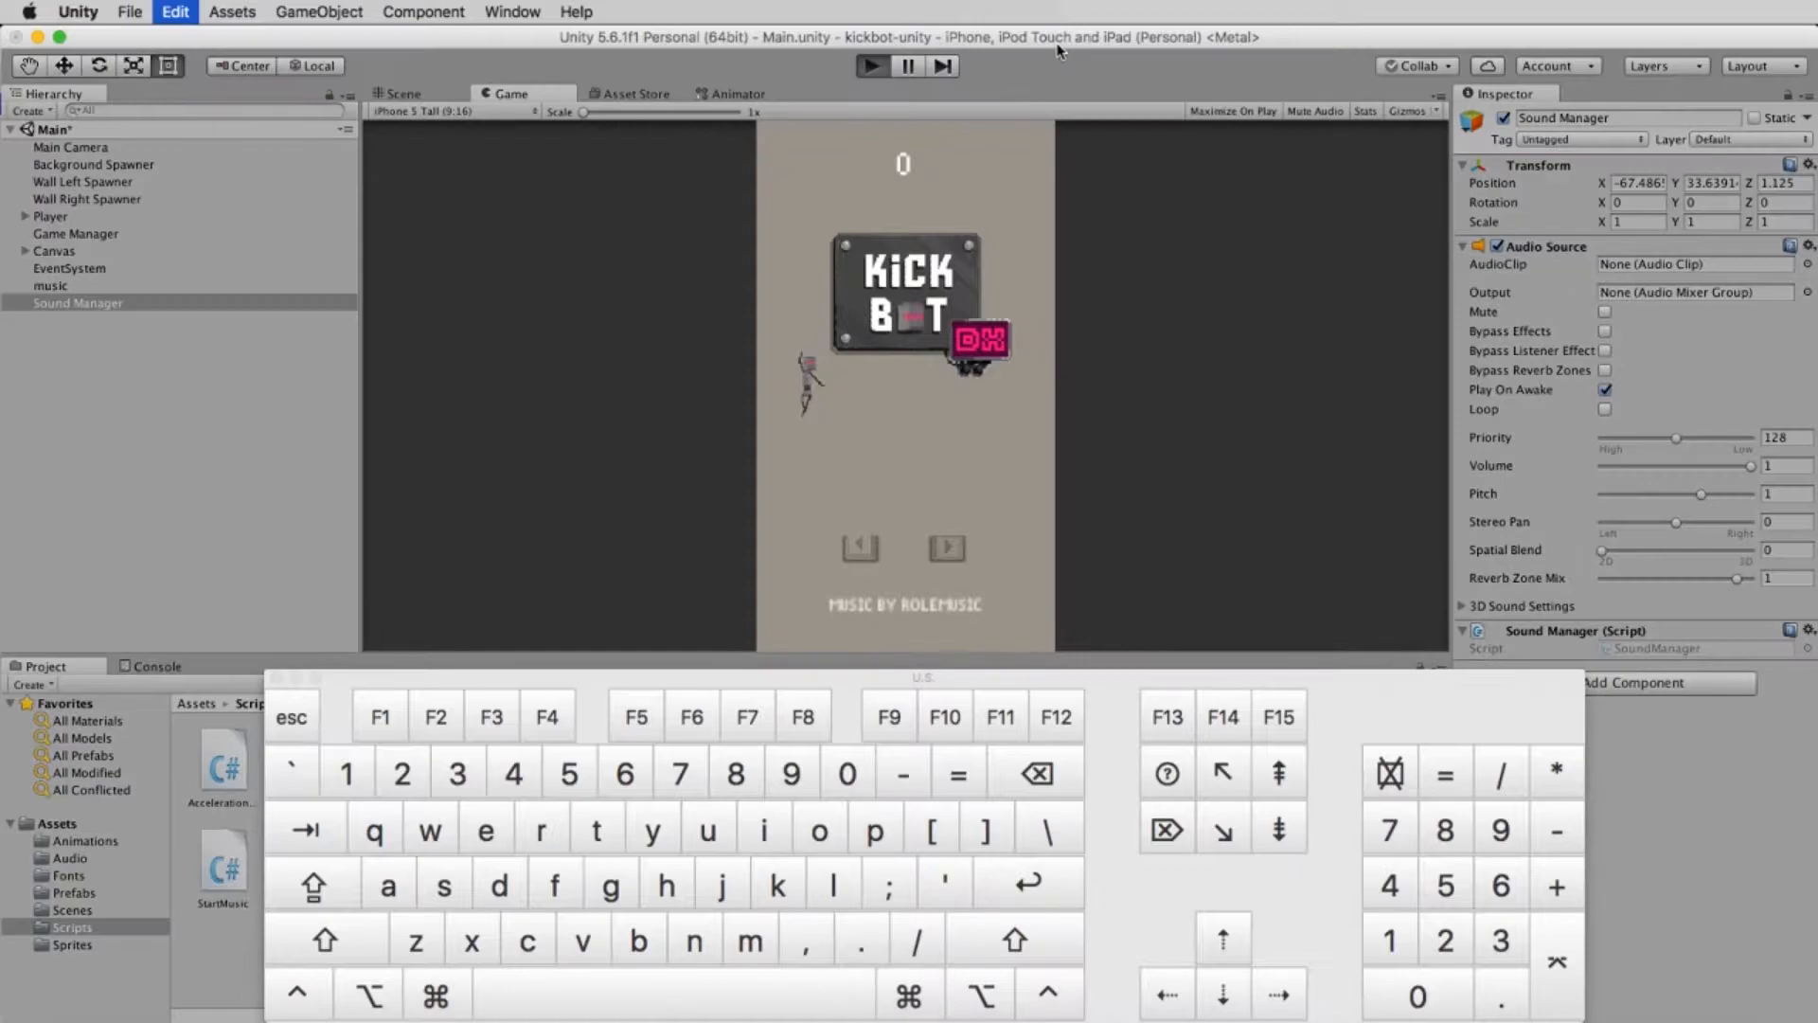
left_click(868, 65)
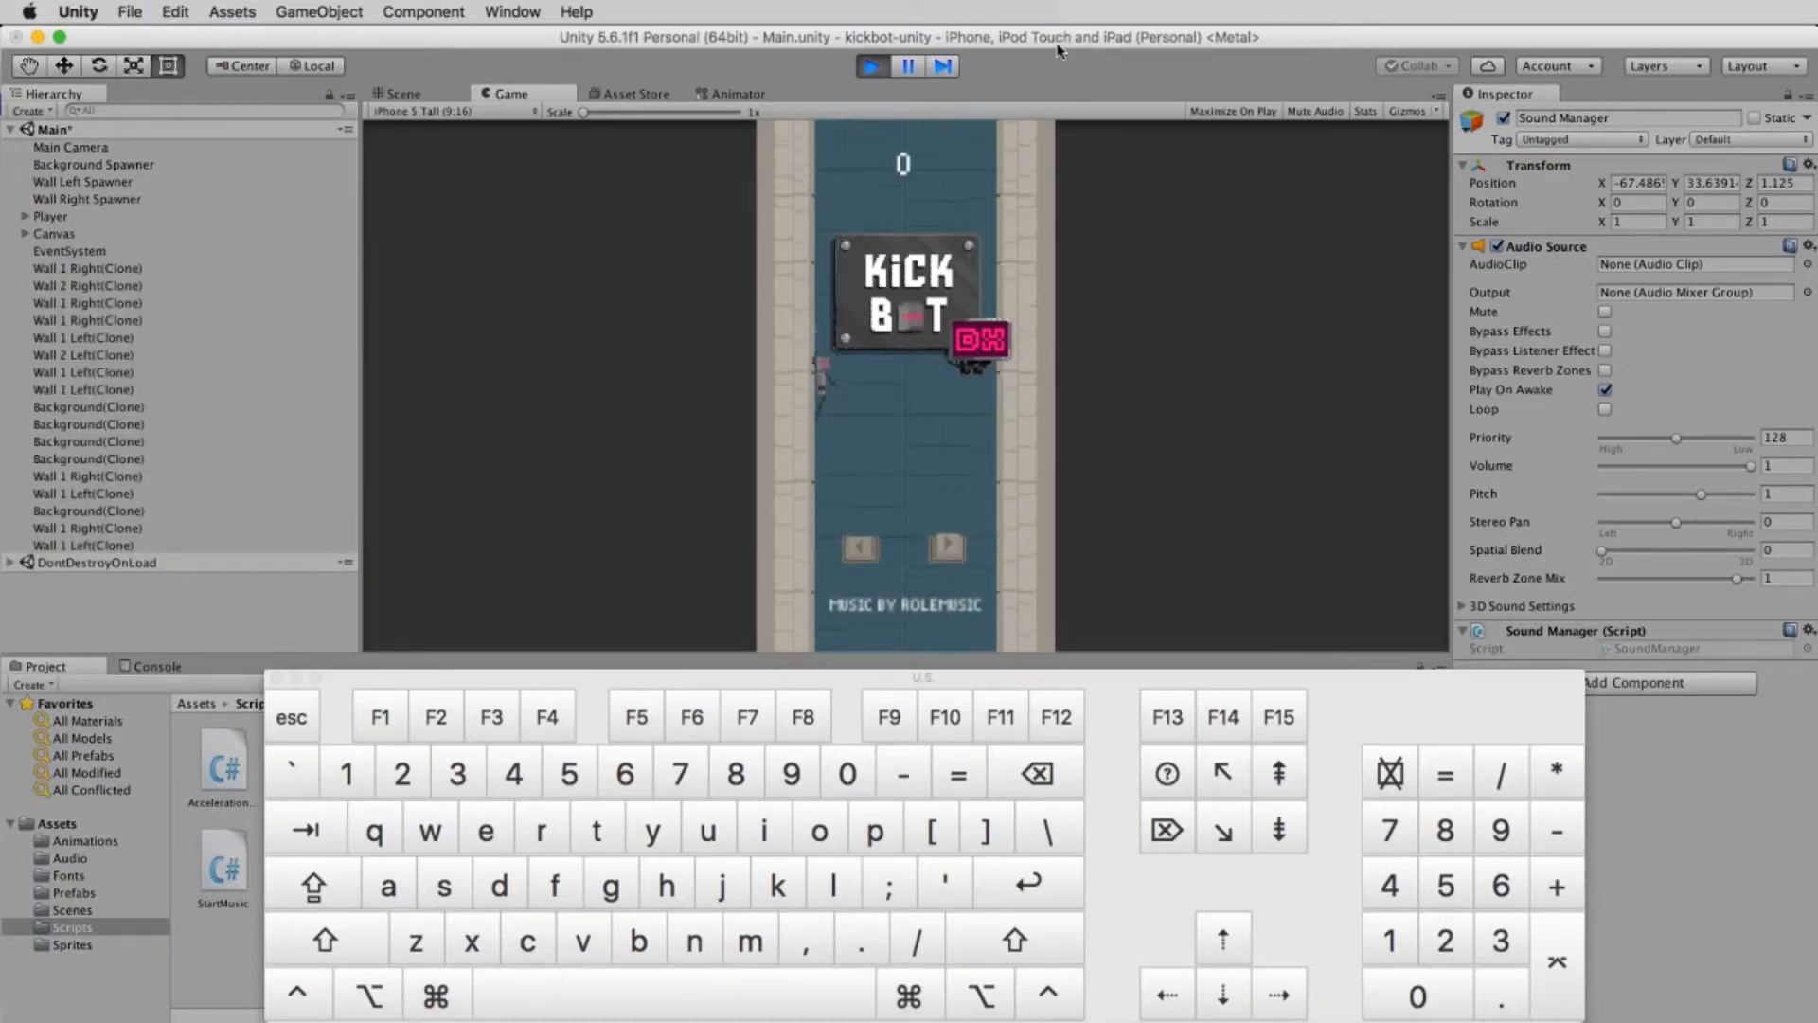
Step: Pause the running game and step it forward a frame on the title screen
left_click(871, 67)
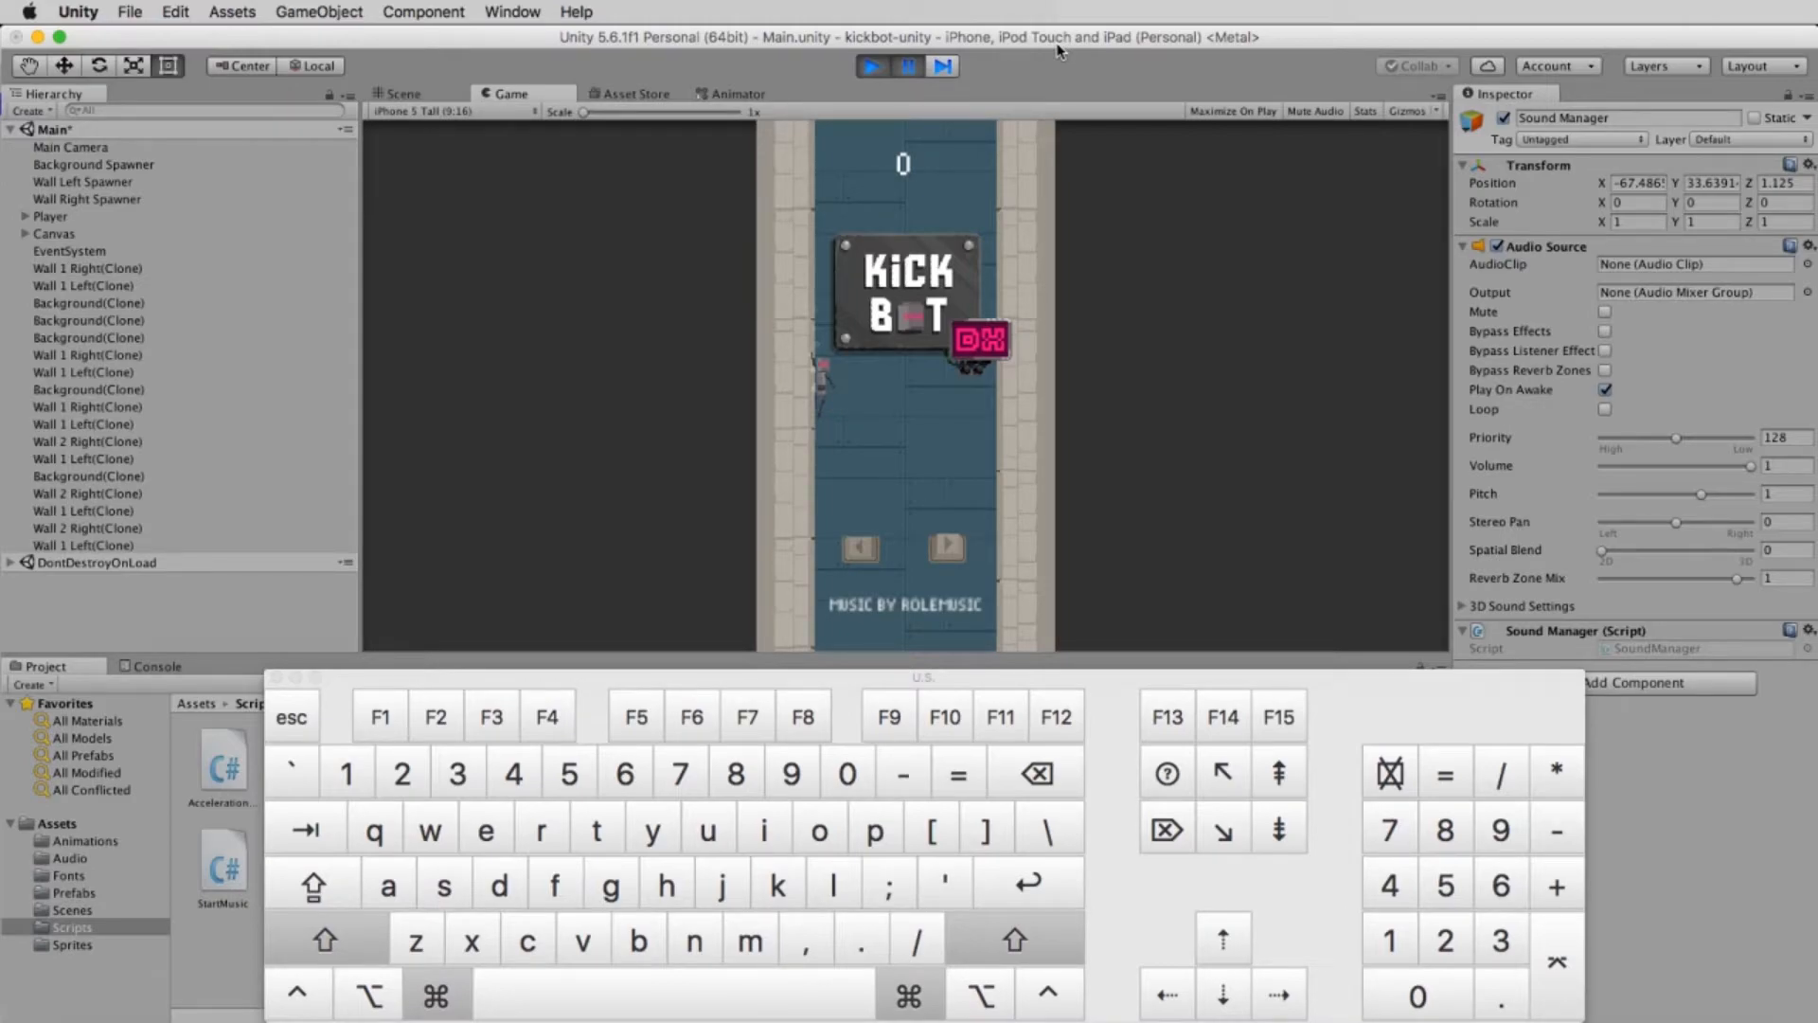
left_click(872, 67)
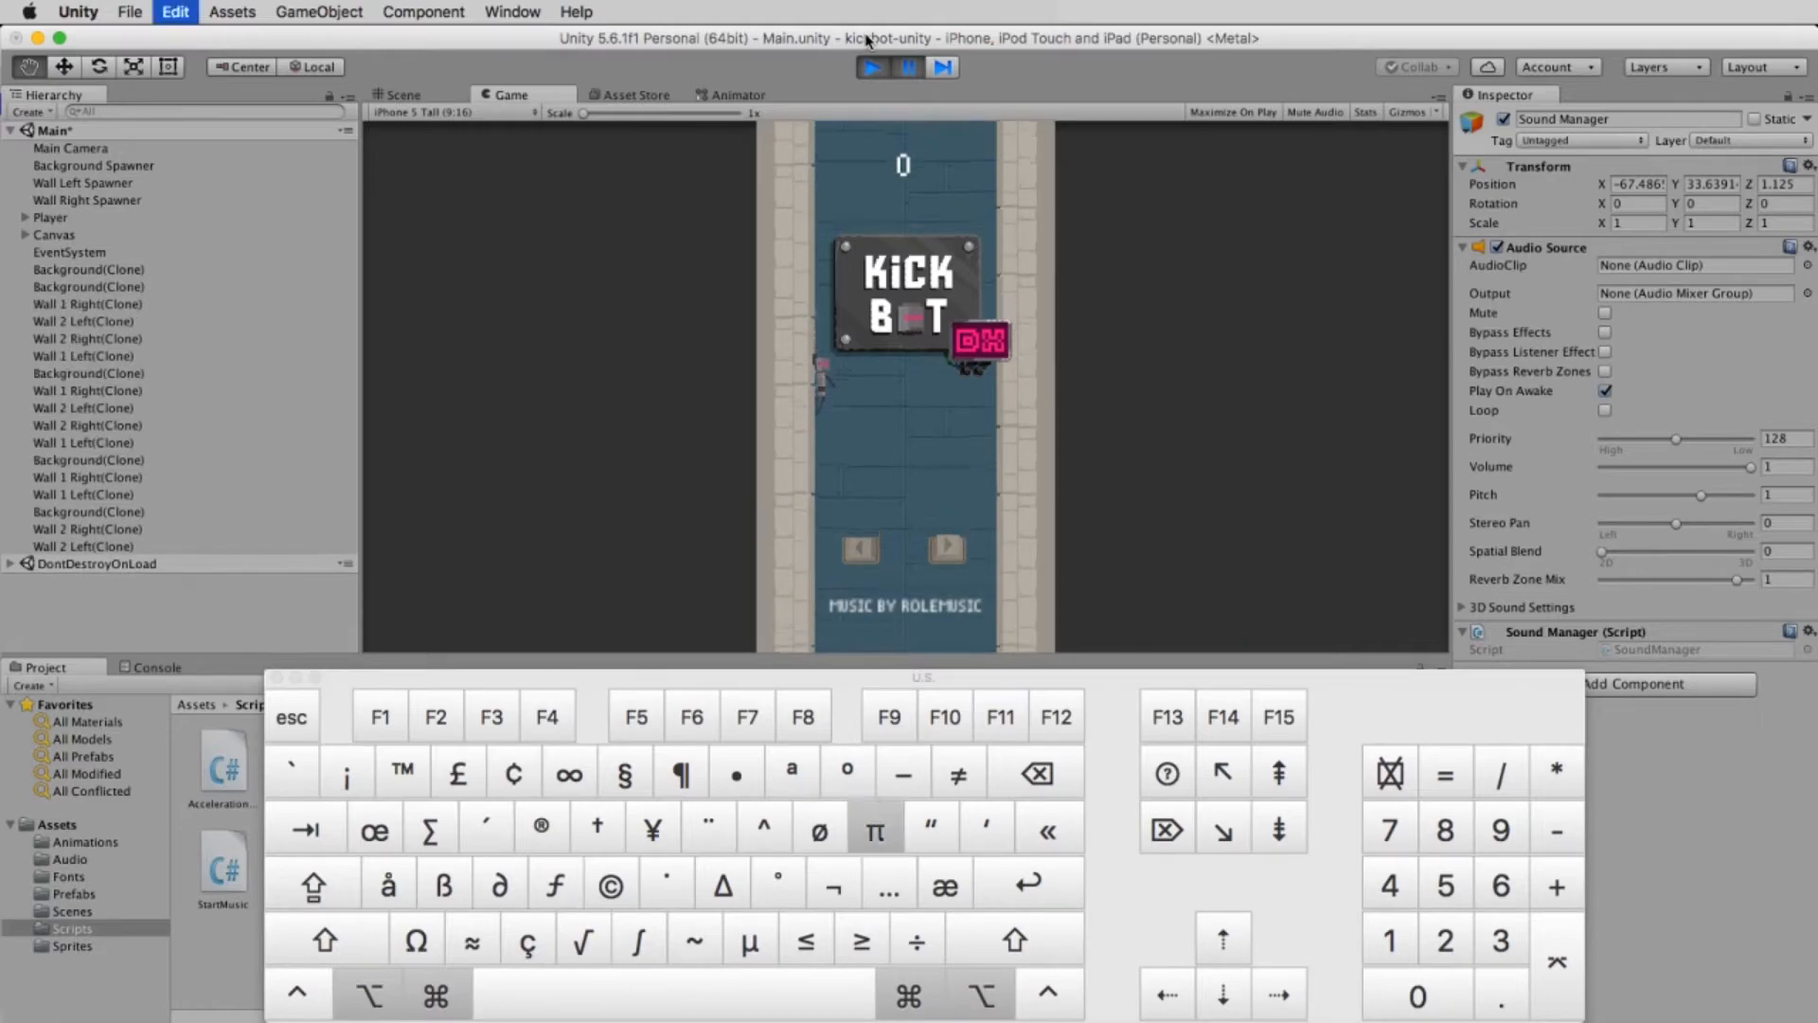
Step: Step frames until the robot explodes against the spiked left wall
left_click(870, 66)
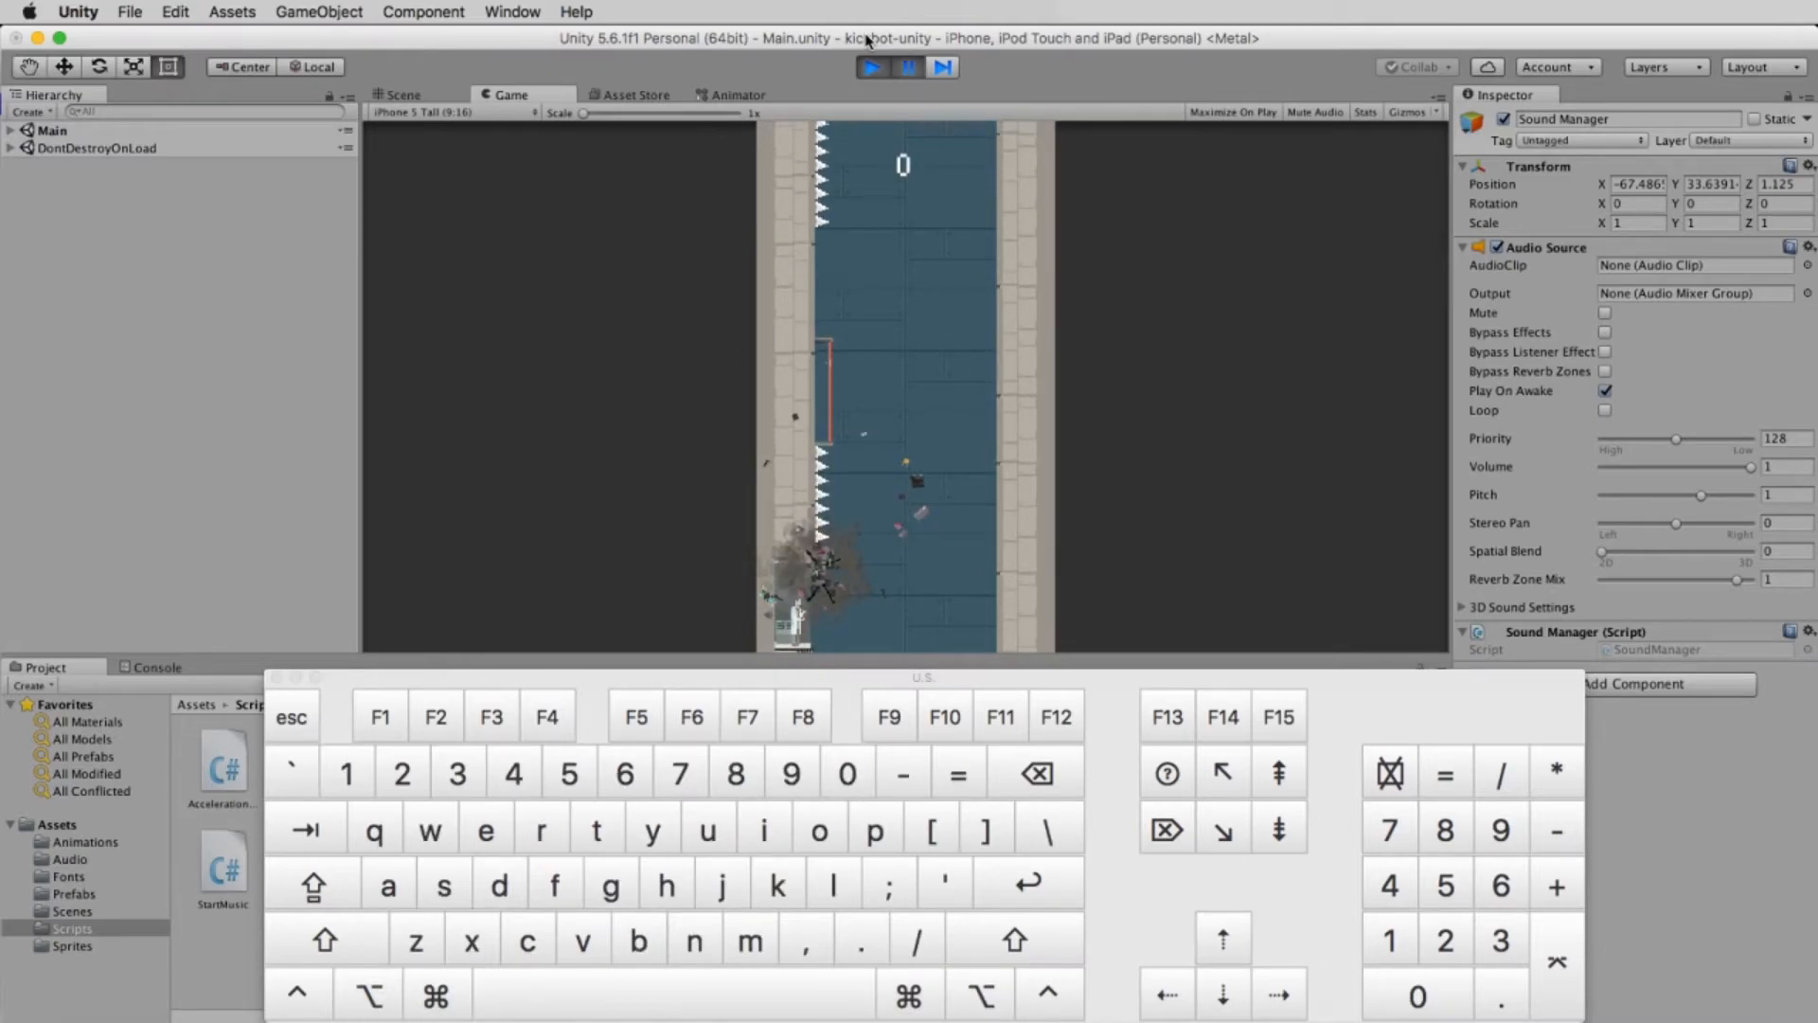
key("alt")
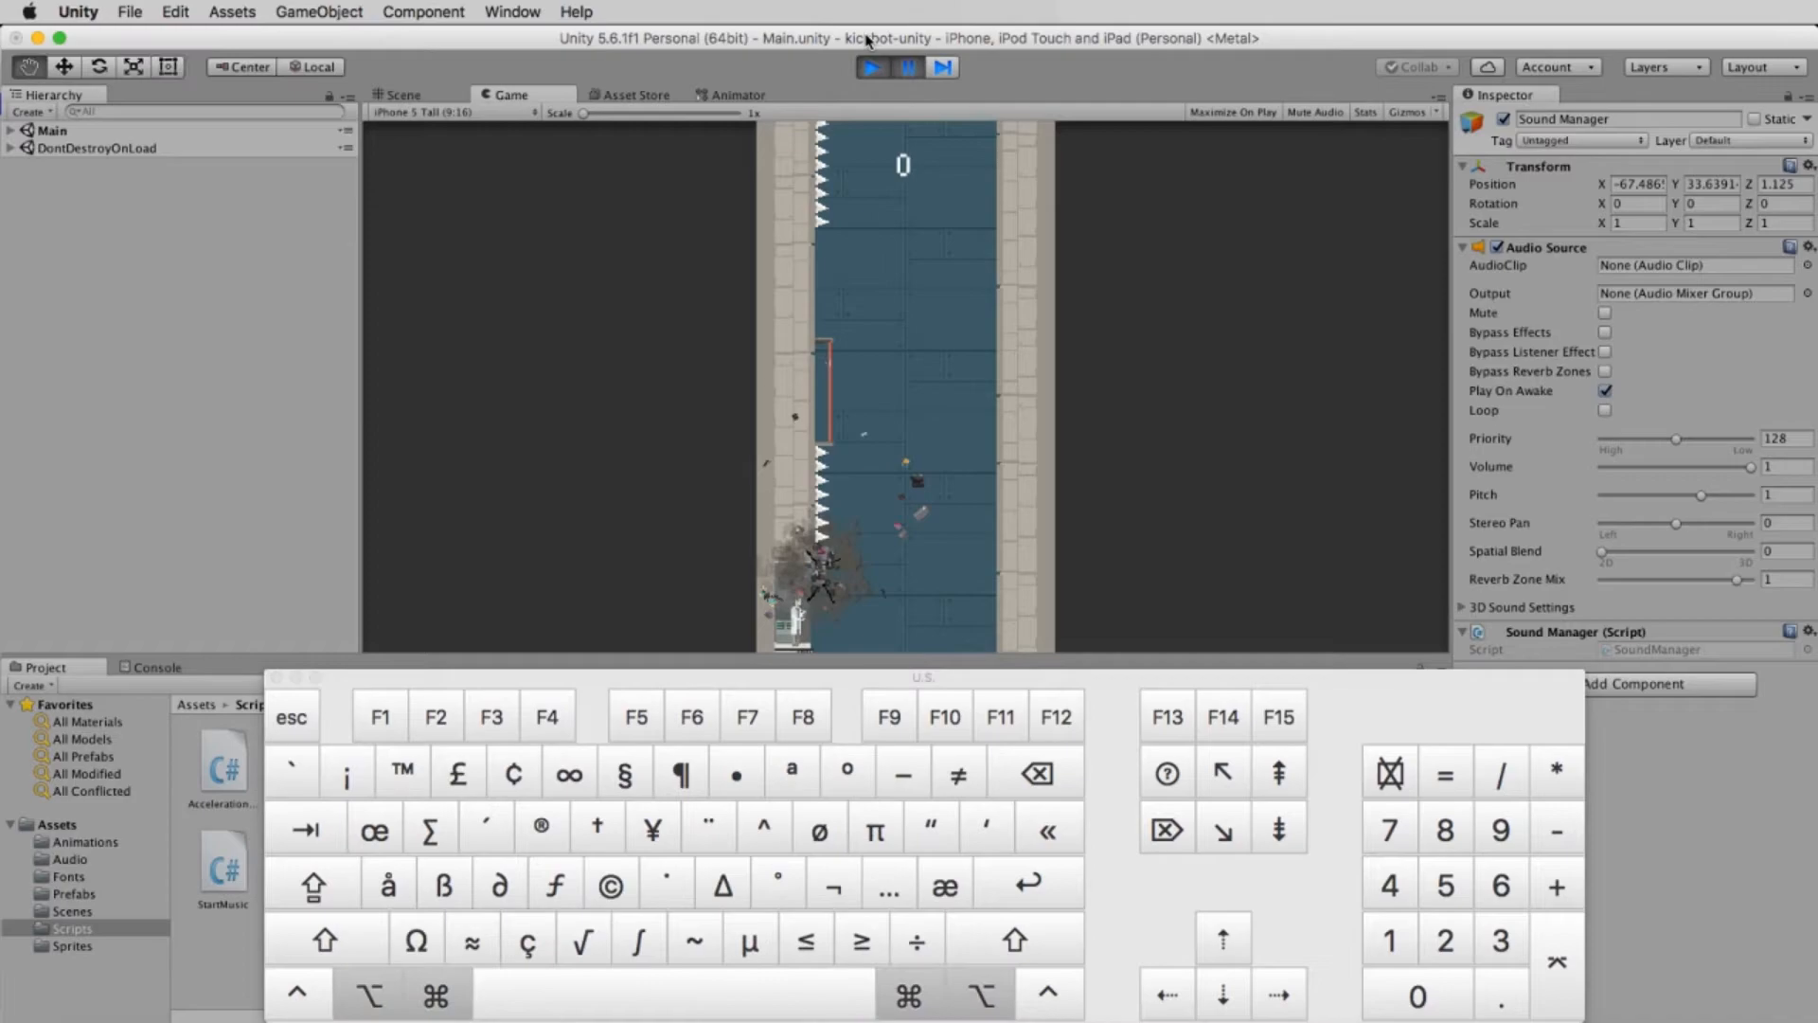